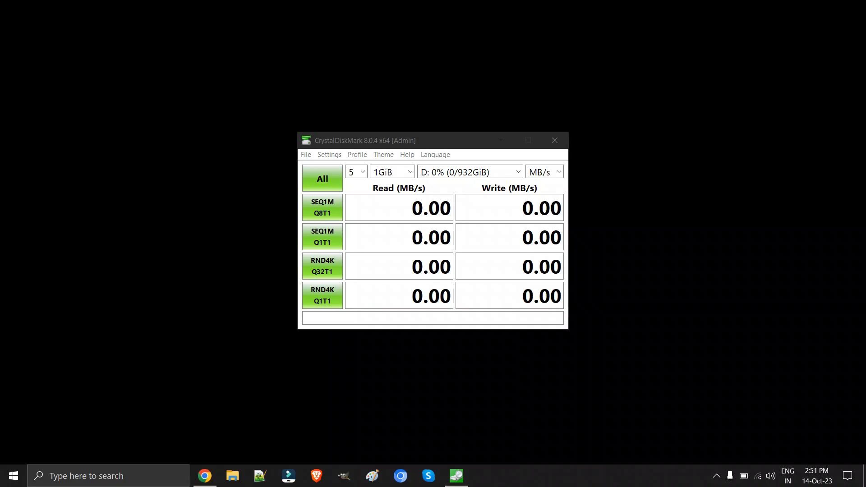
Step: Browse to This PC and view the SanDisk files on the PortableSSD (D:) drive
left_click(232, 476)
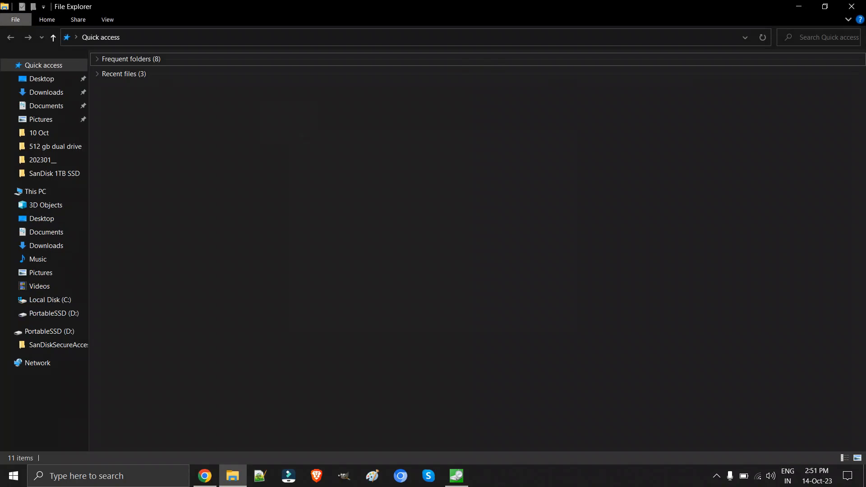
left_click(36, 191)
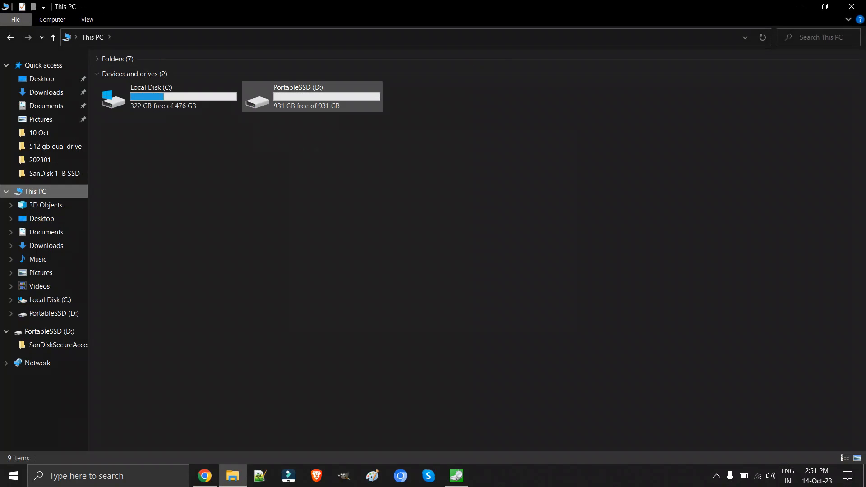
left_click(312, 96)
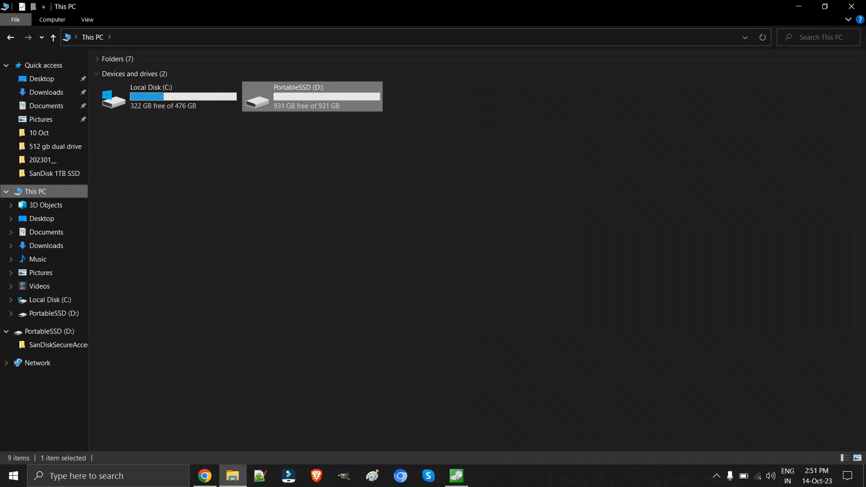
double_click(312, 97)
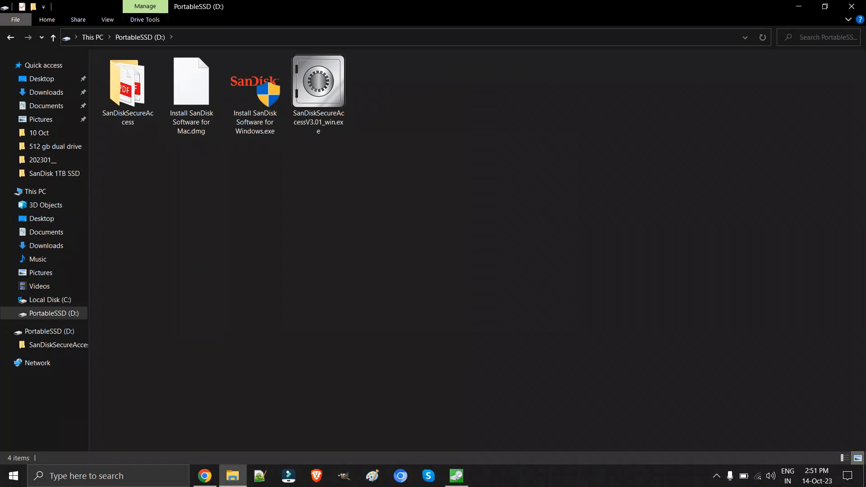
Step: Return to CrystalDiskMark and show the C and D drives as benchmark targets
left_click(456, 475)
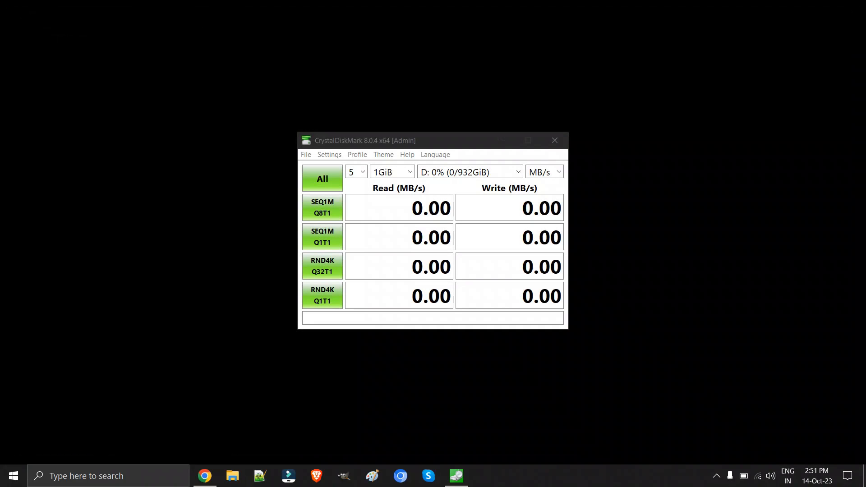
left_click(517, 171)
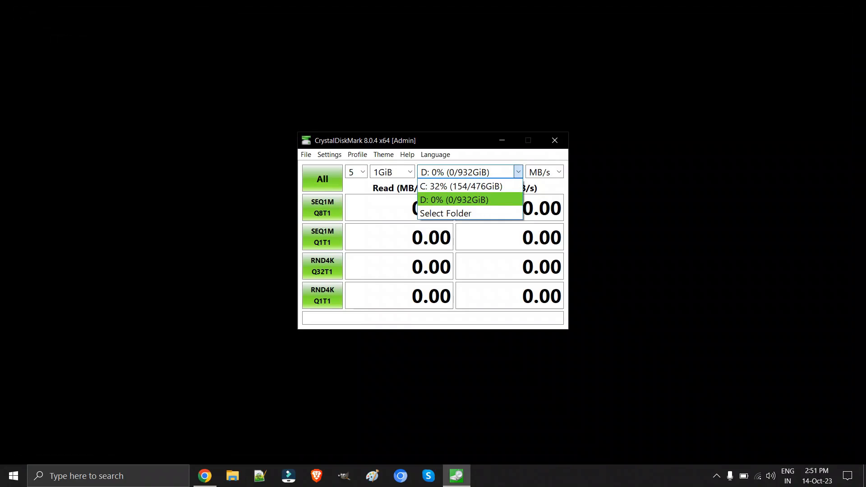